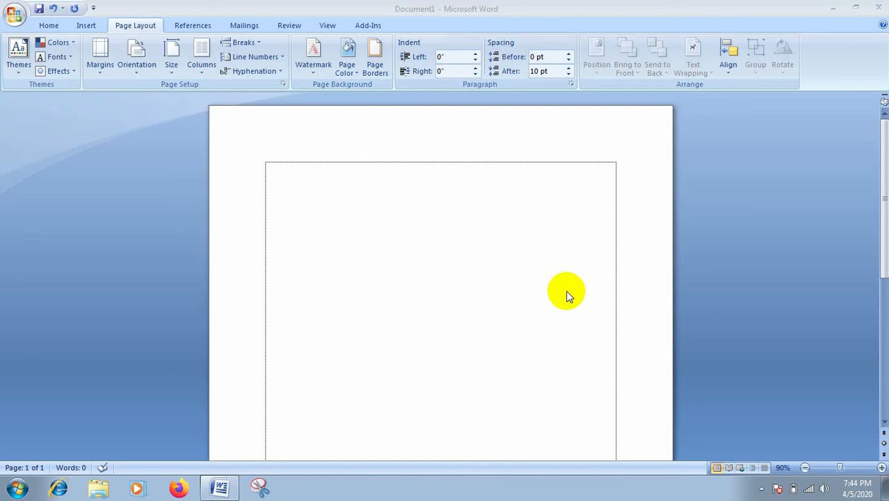
mouse_move(598, 341)
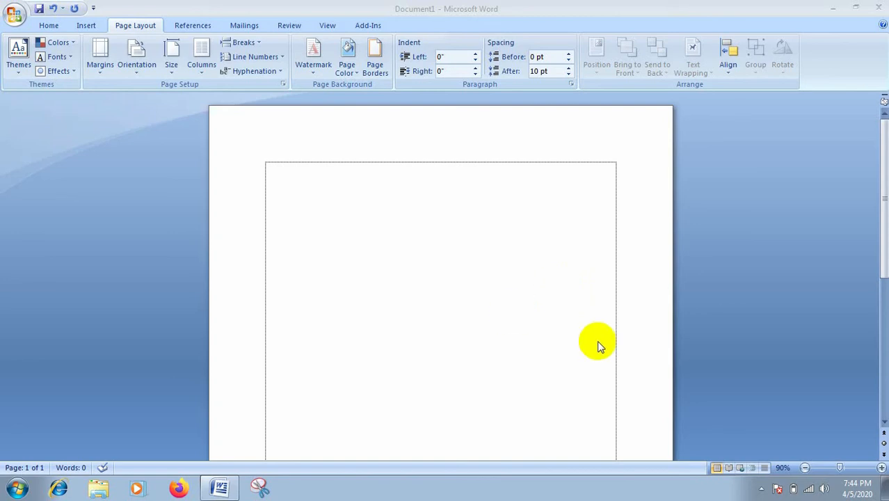
mouse_move(457, 282)
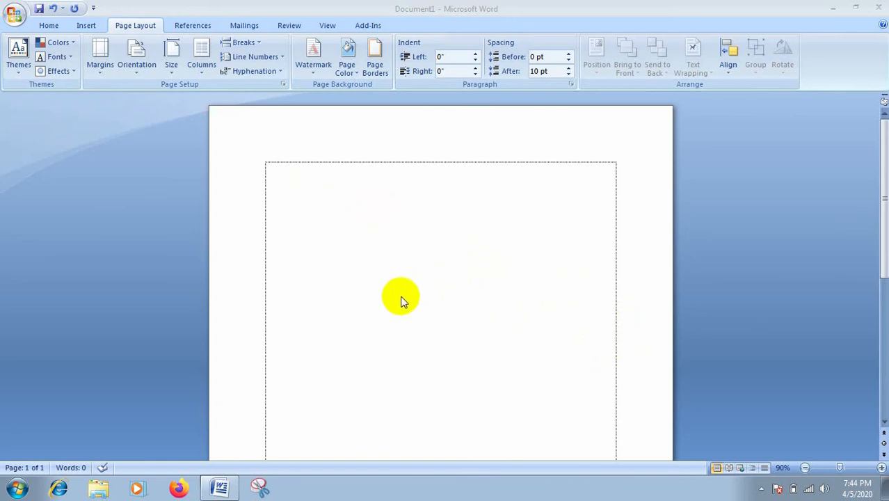
mouse_move(663, 187)
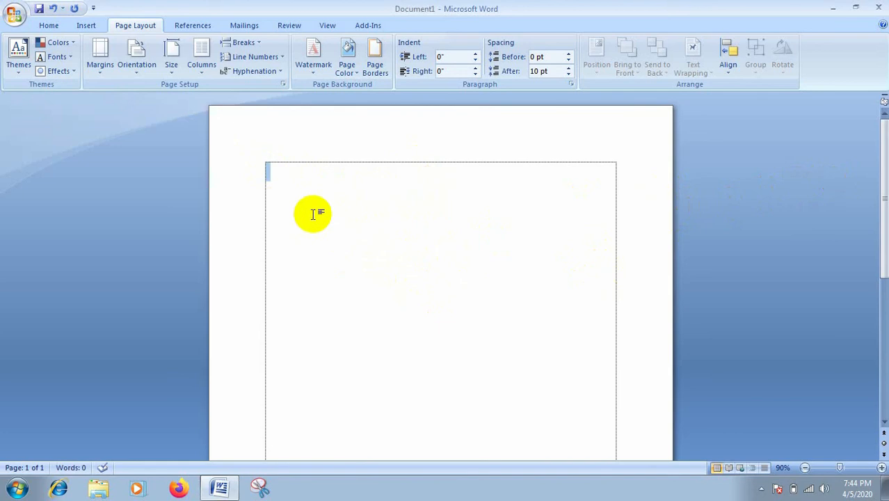
mouse_move(293, 179)
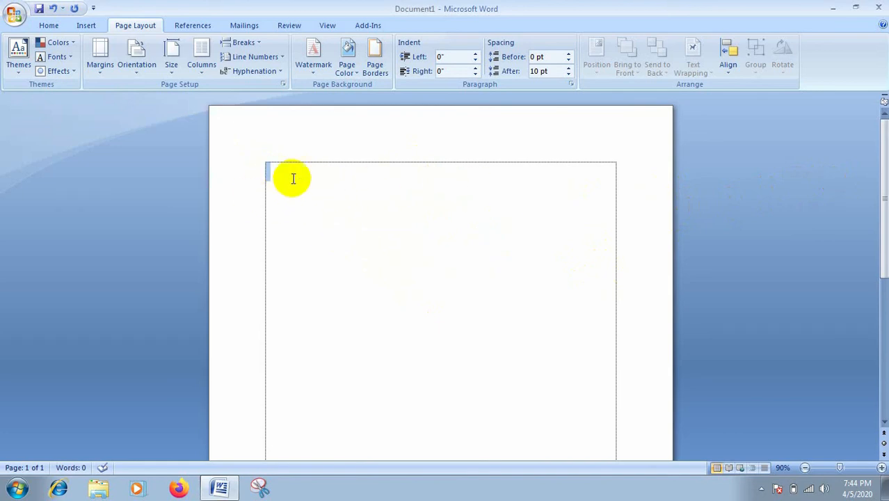
mouse_move(279, 229)
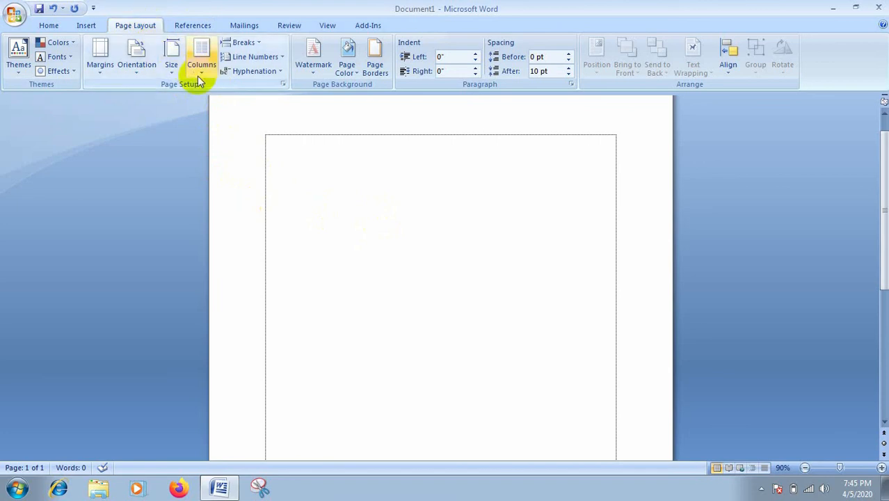
Step: Switch the page to two columns, briefly show three, then return to two
click(201, 56)
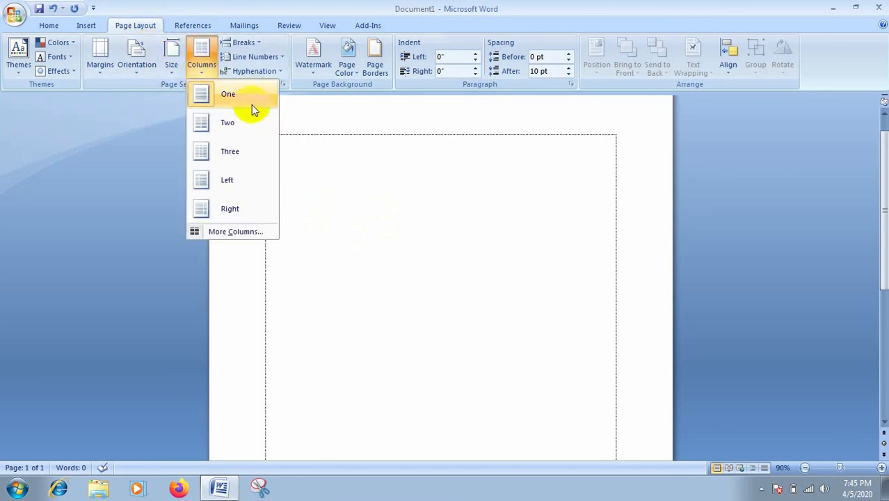
click(228, 122)
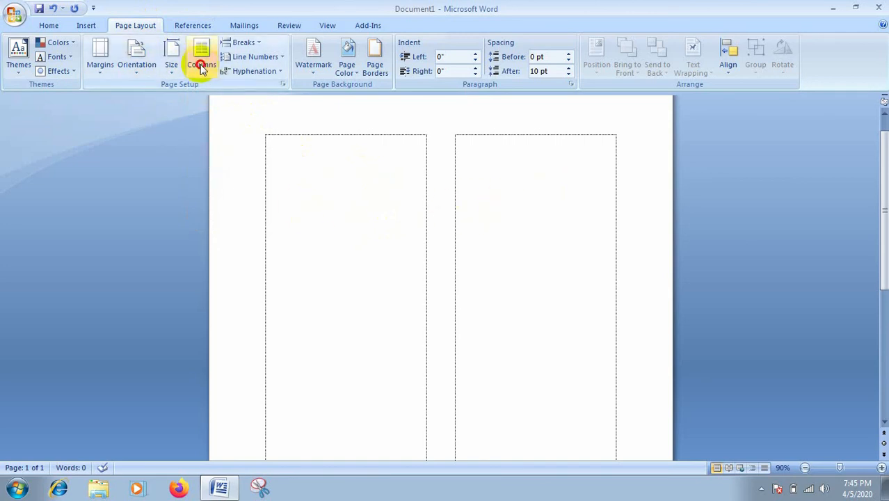
click(201, 56)
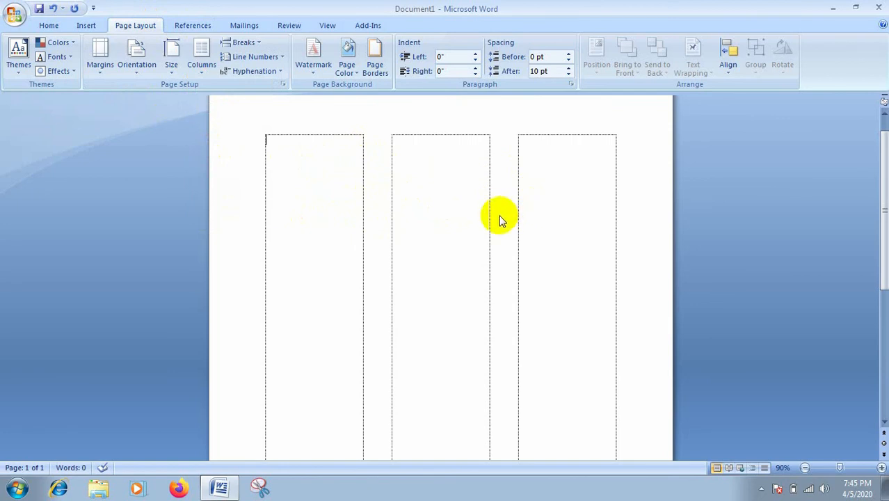
click(201, 56)
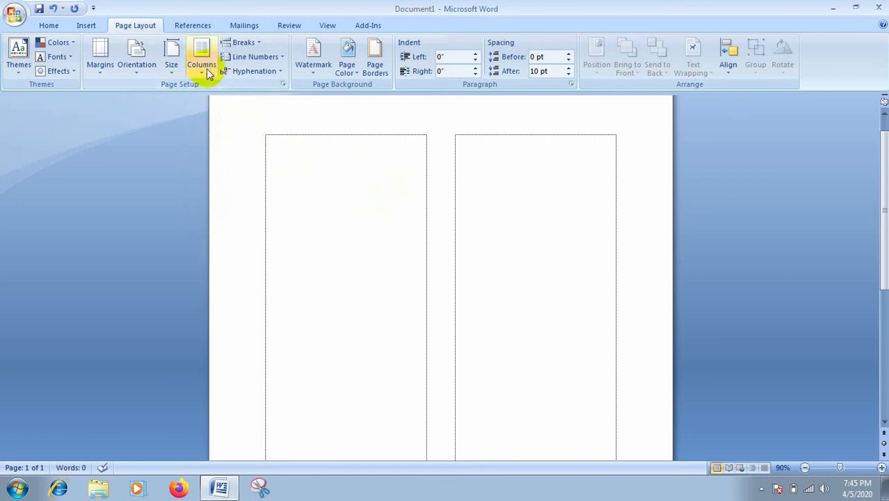
Step: Set the page to One column and reopen the Columns dropdown
click(202, 55)
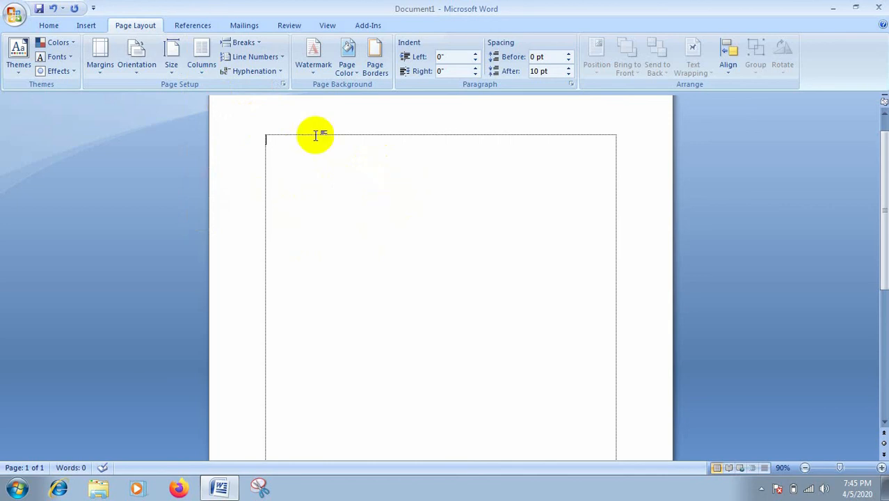
click(201, 56)
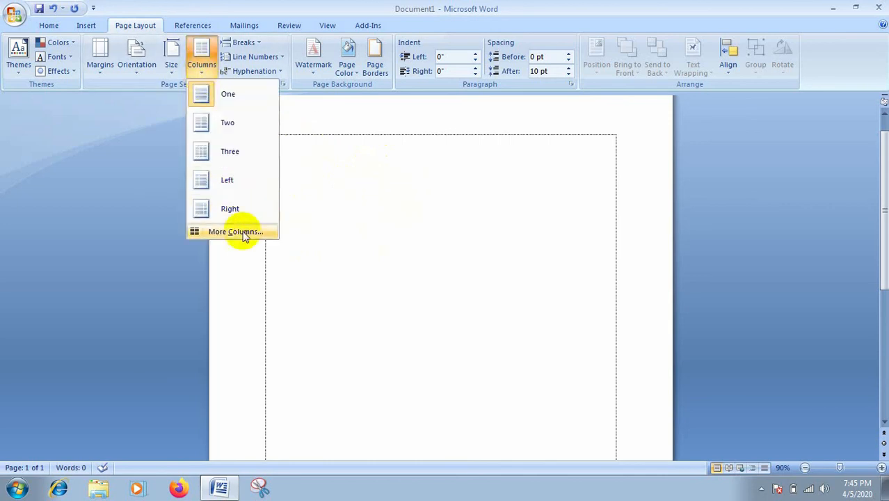
Step: In More Columns, set 6 columns with equal column width and apply
click(236, 231)
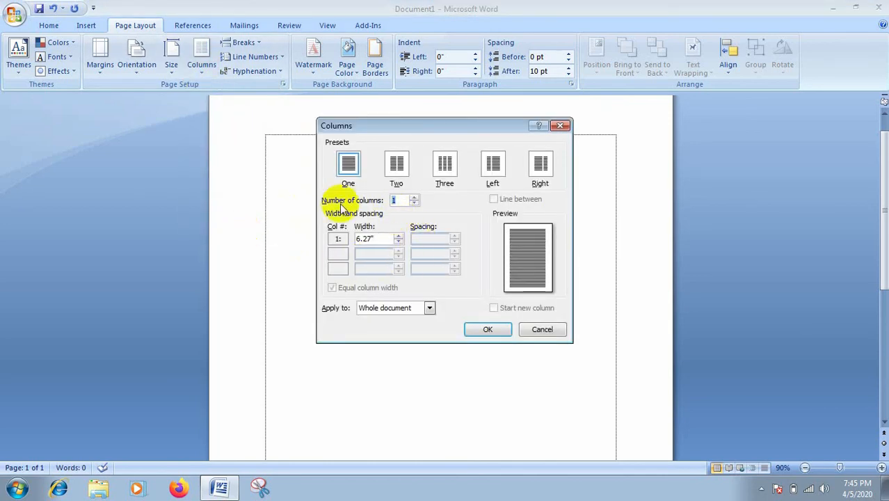
click(414, 198)
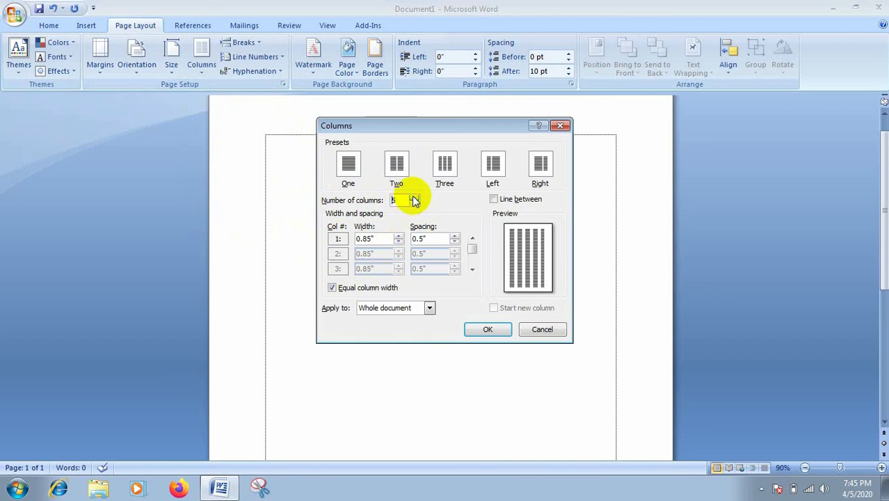
click(488, 330)
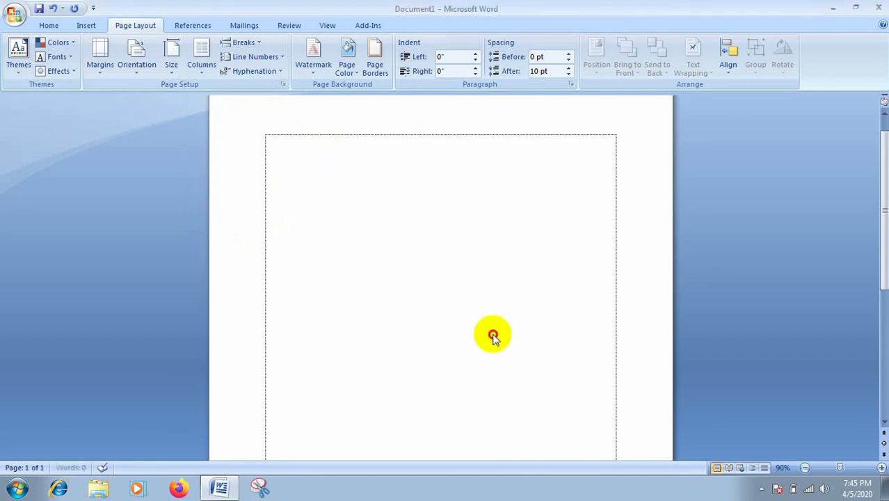
click(201, 53)
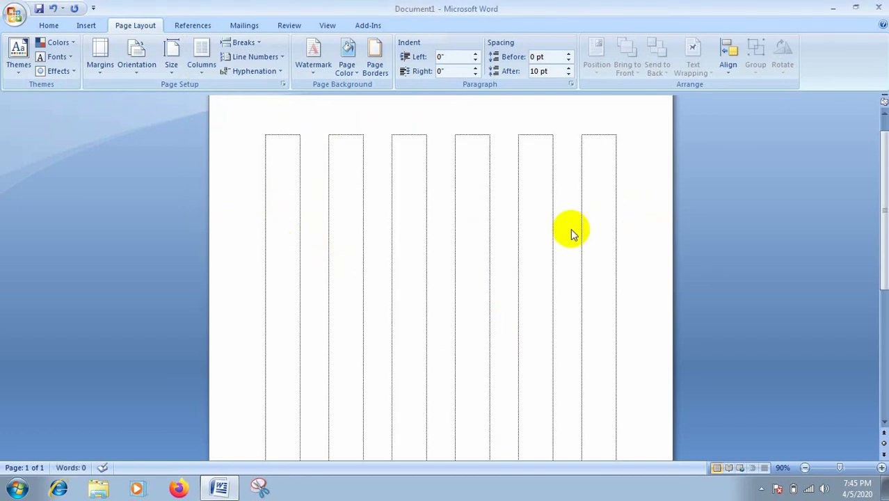